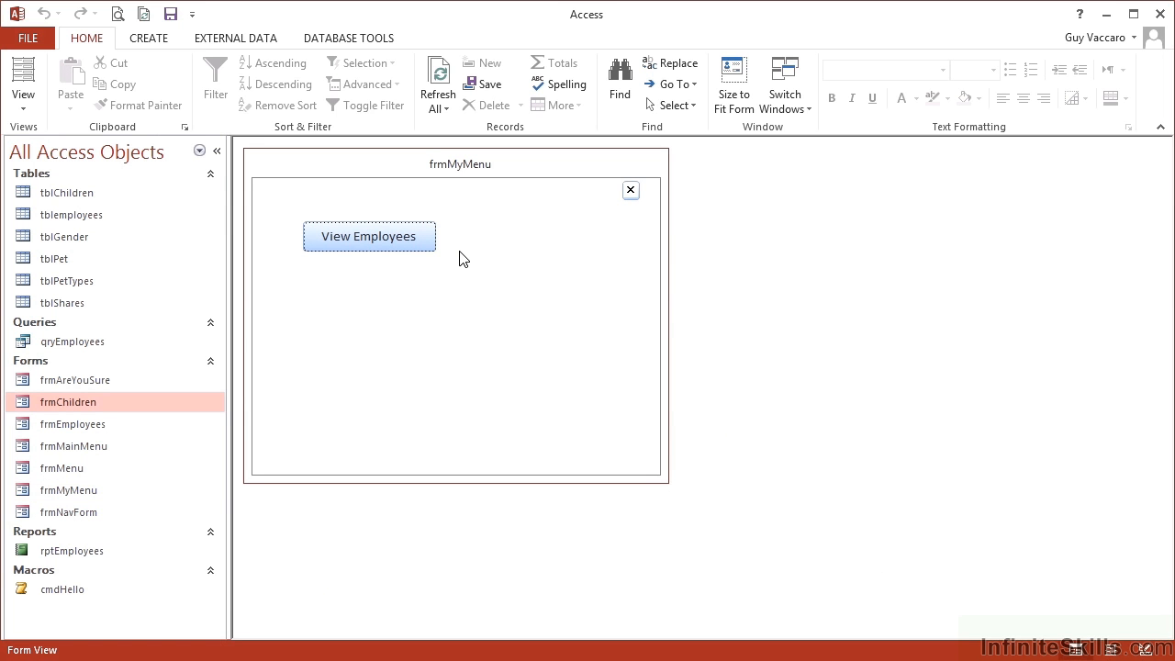
Step: Show the View menu listing Form View, Layout View and Design View for frmMyMenu
click(21, 87)
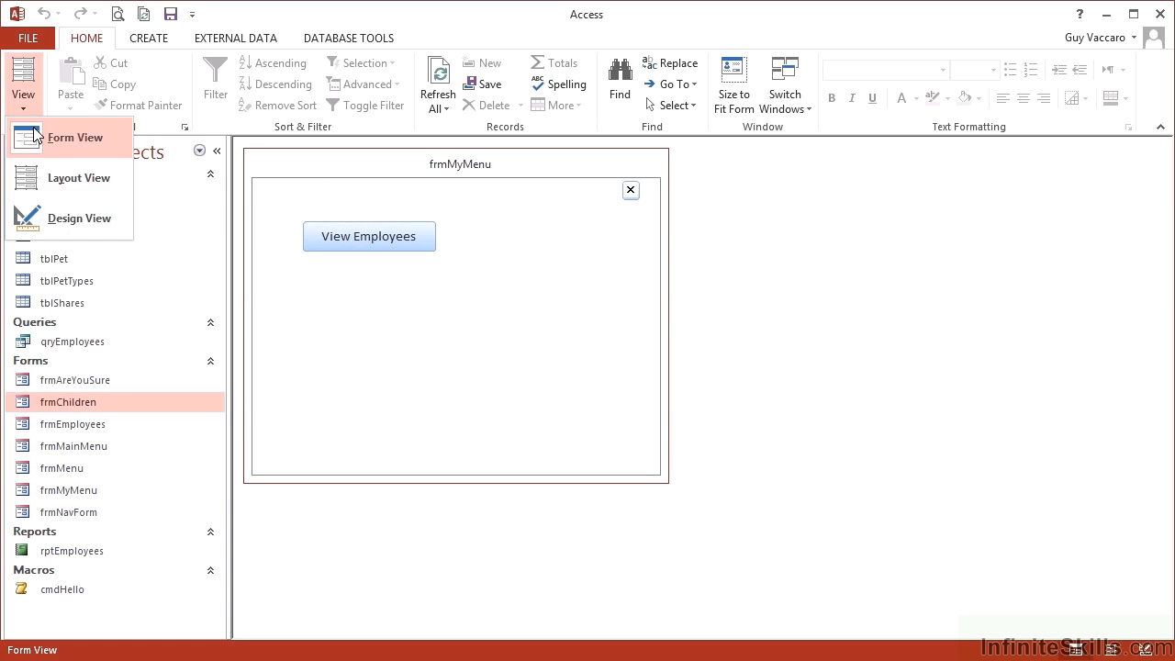